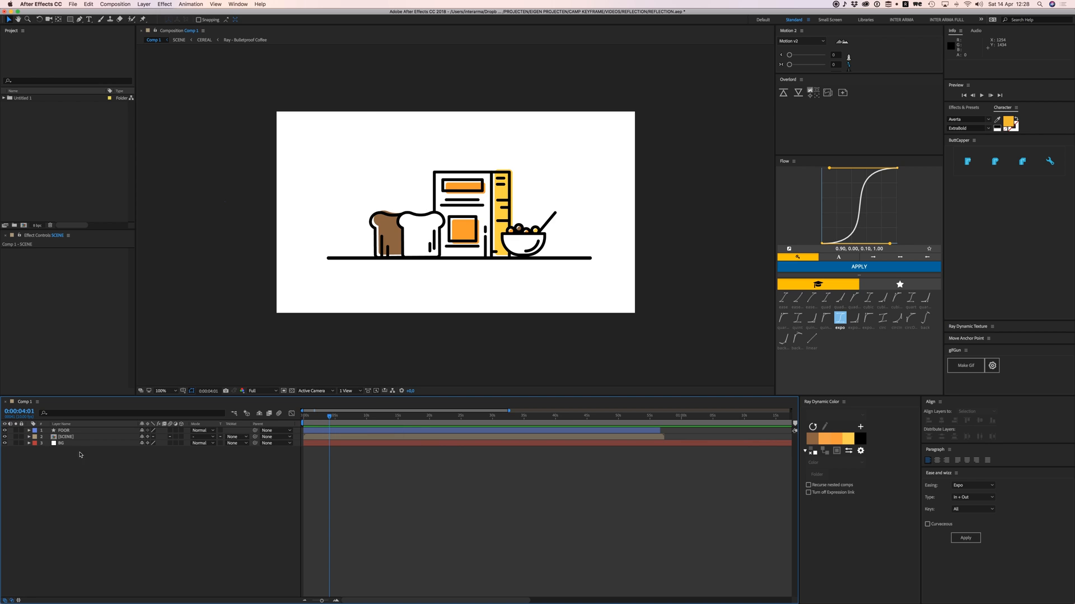
Step: Lock the BG background layer using its lock switch in the Comp 1 timeline
left_click(61, 443)
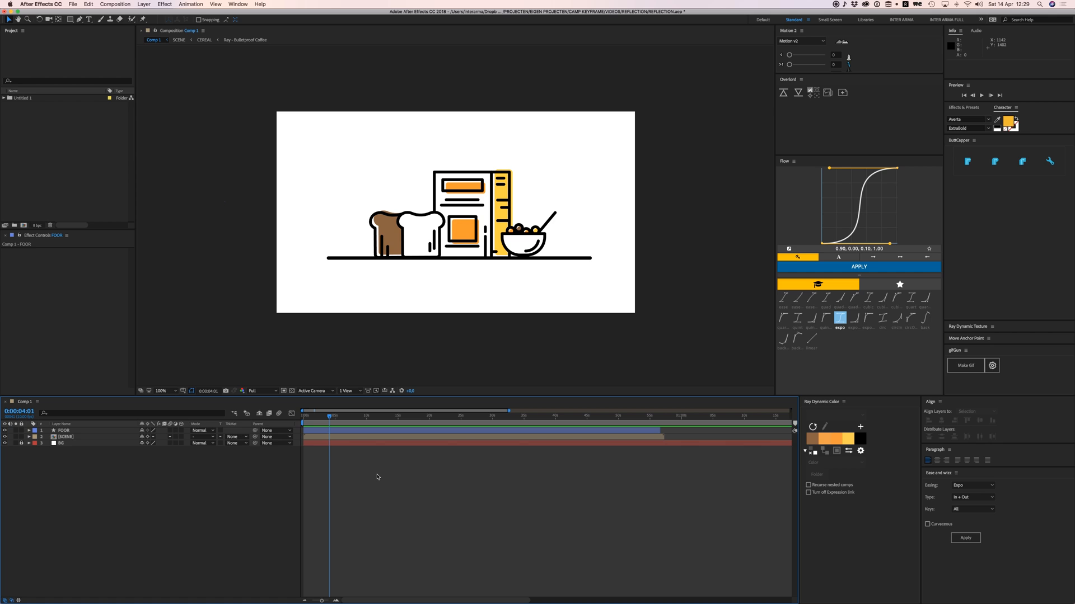
mouse_move(527, 295)
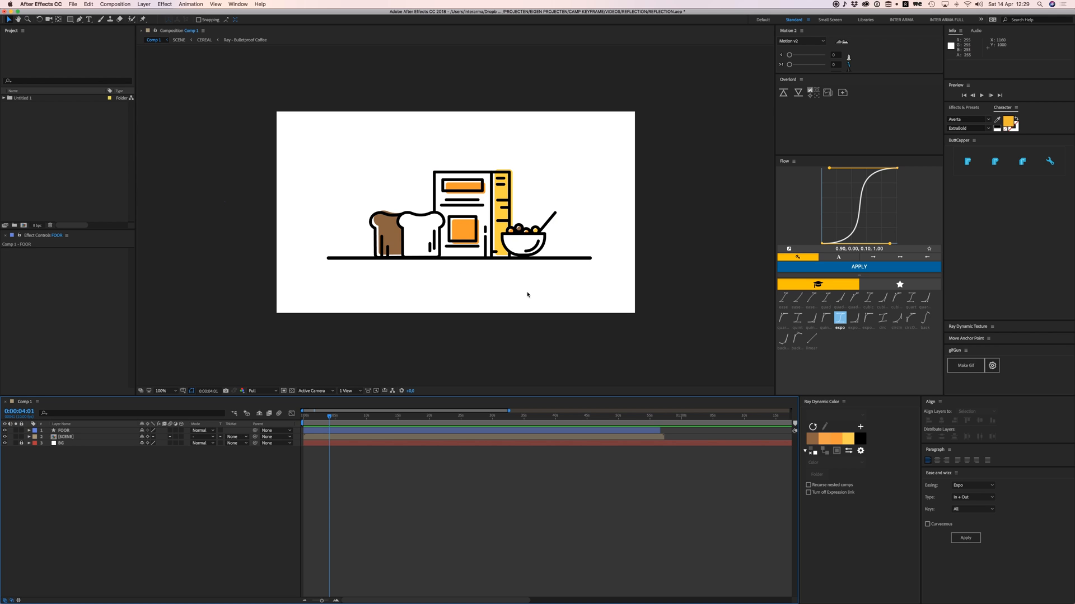
mouse_move(344, 308)
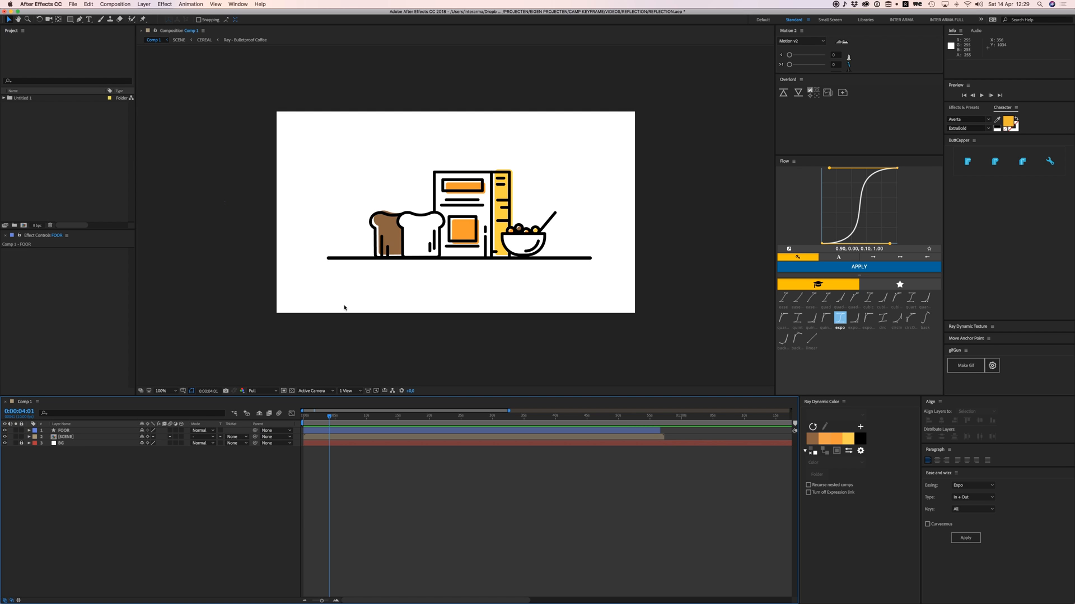
left_click(65, 437)
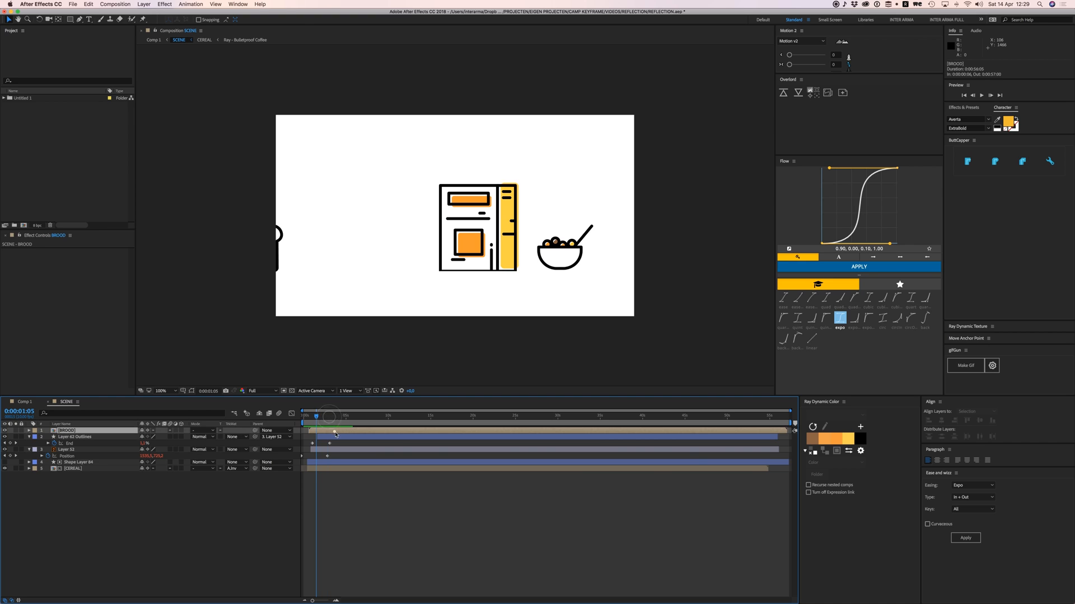
Step: Duplicate the SCENE layer and rename the copy REFLECTION
left_click(164, 4)
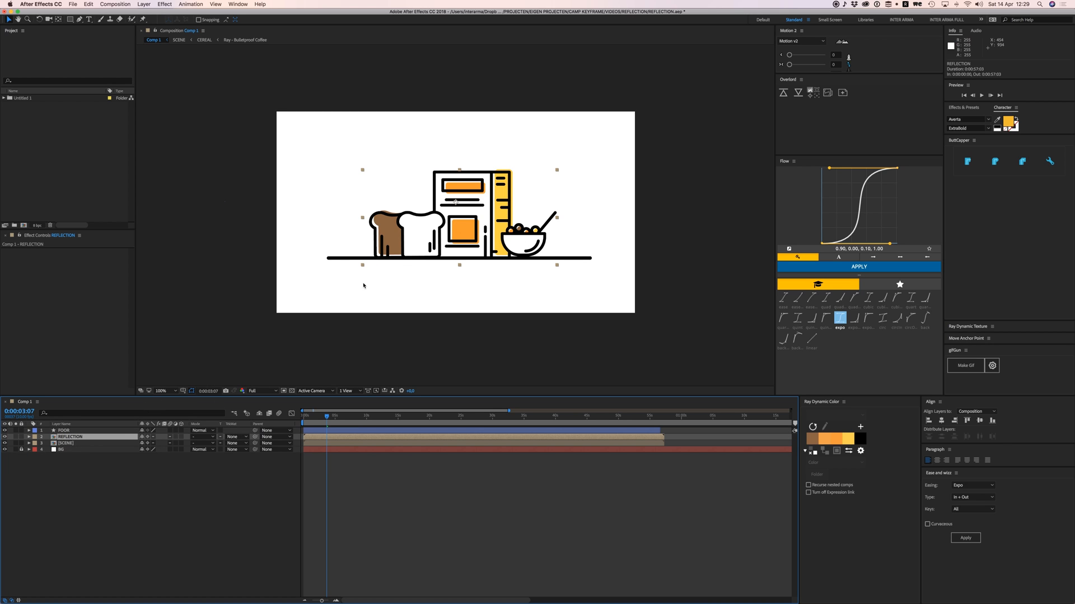
Step: Flip the REFLECTION layer vertically and drag it down below the floor line
right_click(456, 202)
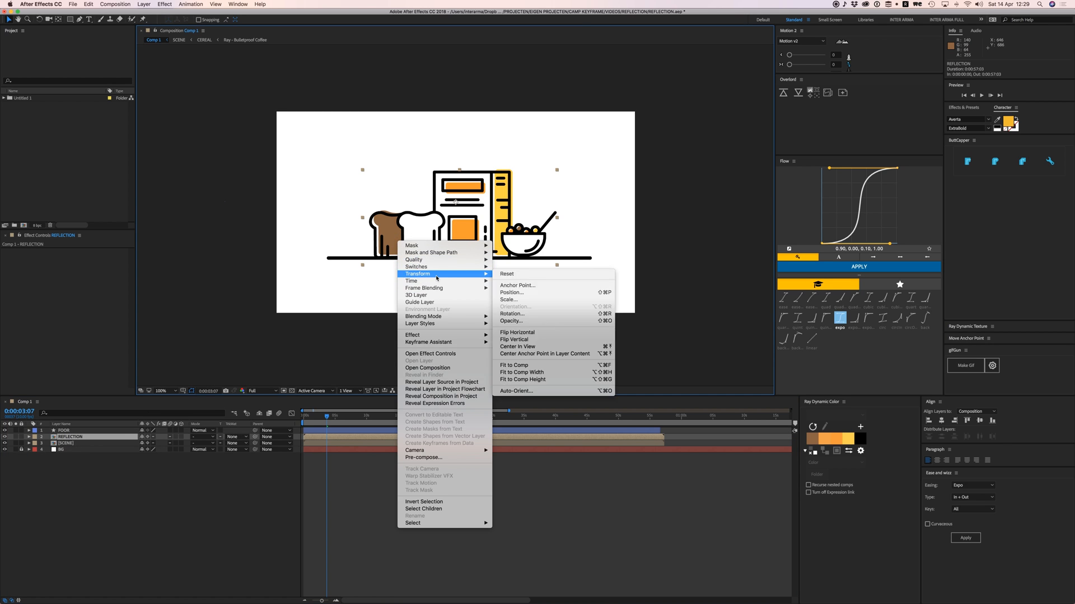
mouse_move(538, 339)
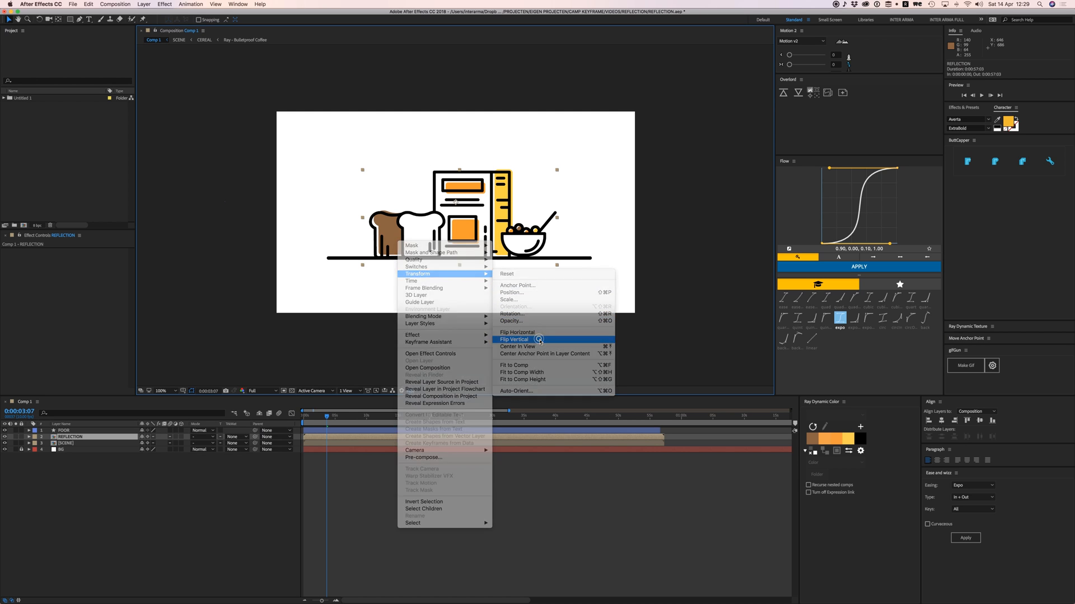
left_click(513, 339)
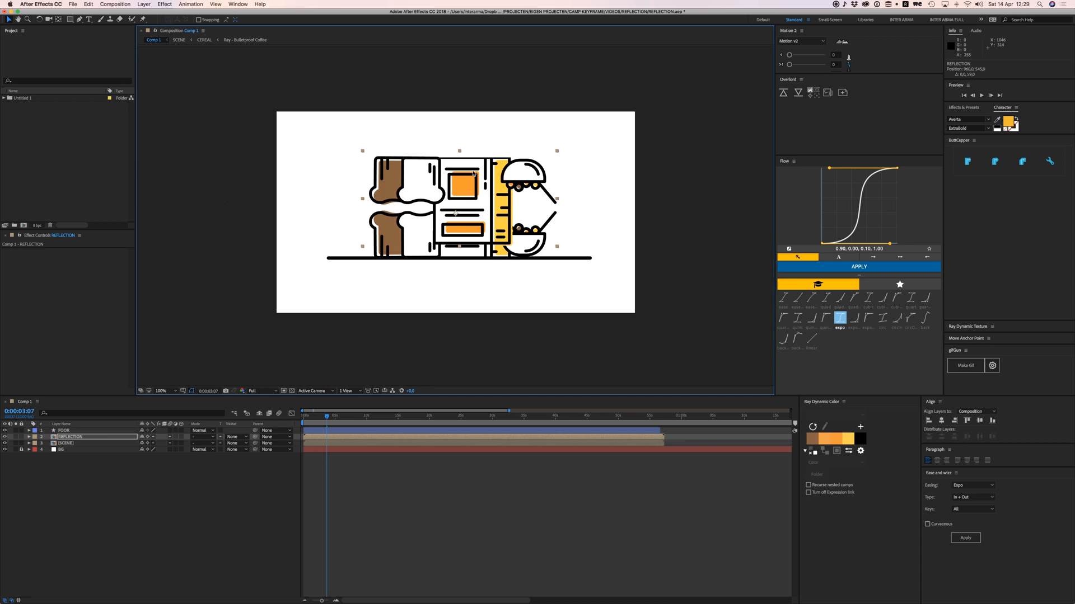
left_click_drag(455, 199, 455, 316)
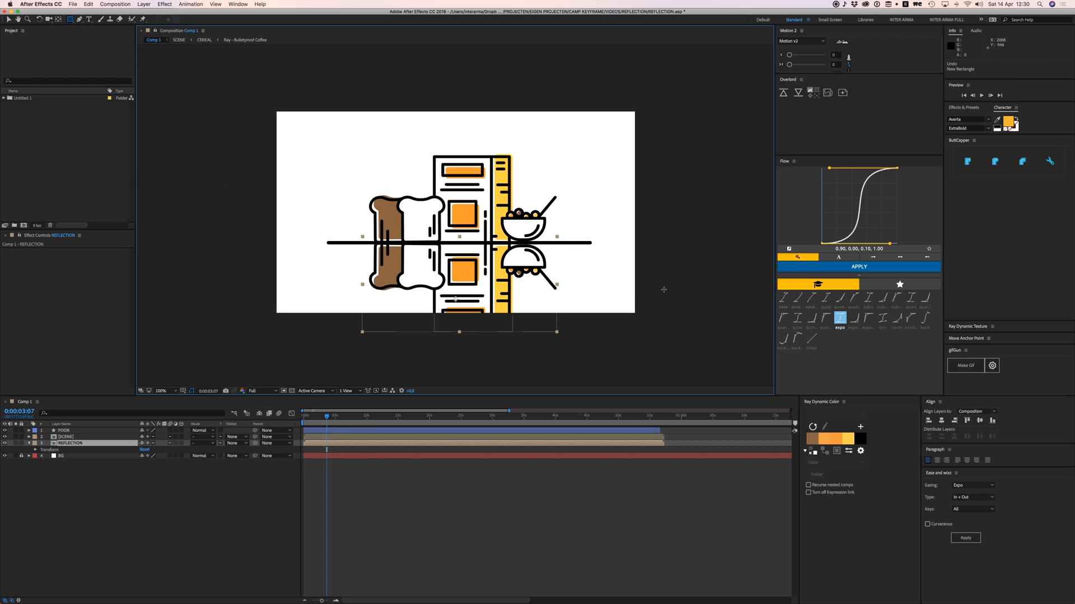
mouse_move(493, 341)
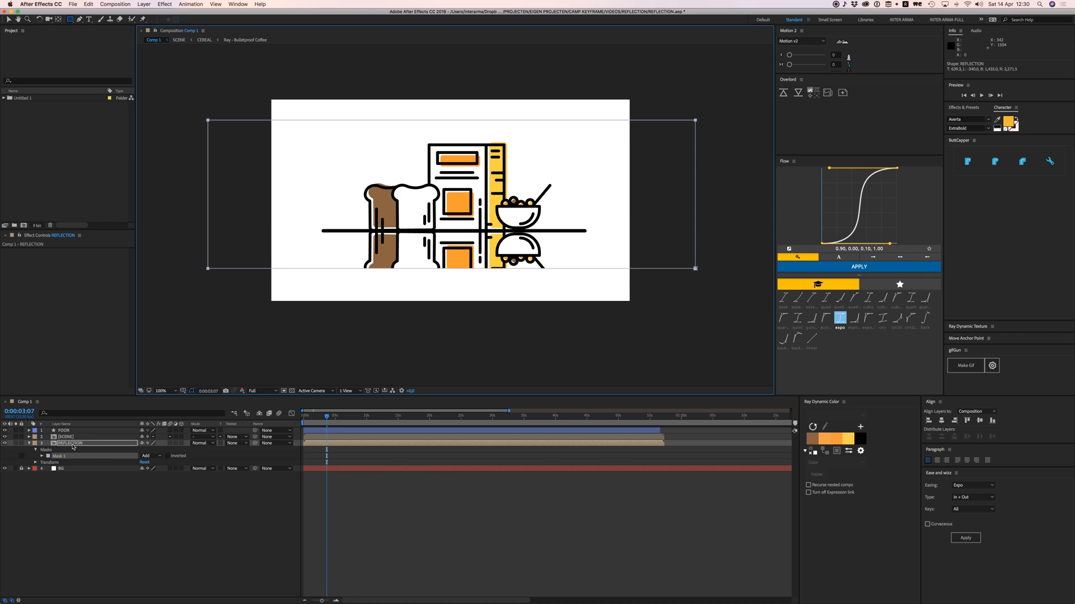
Step: Give Mask 1 a large feather and drag its bottom vertices up toward the floor
left_click(41, 450)
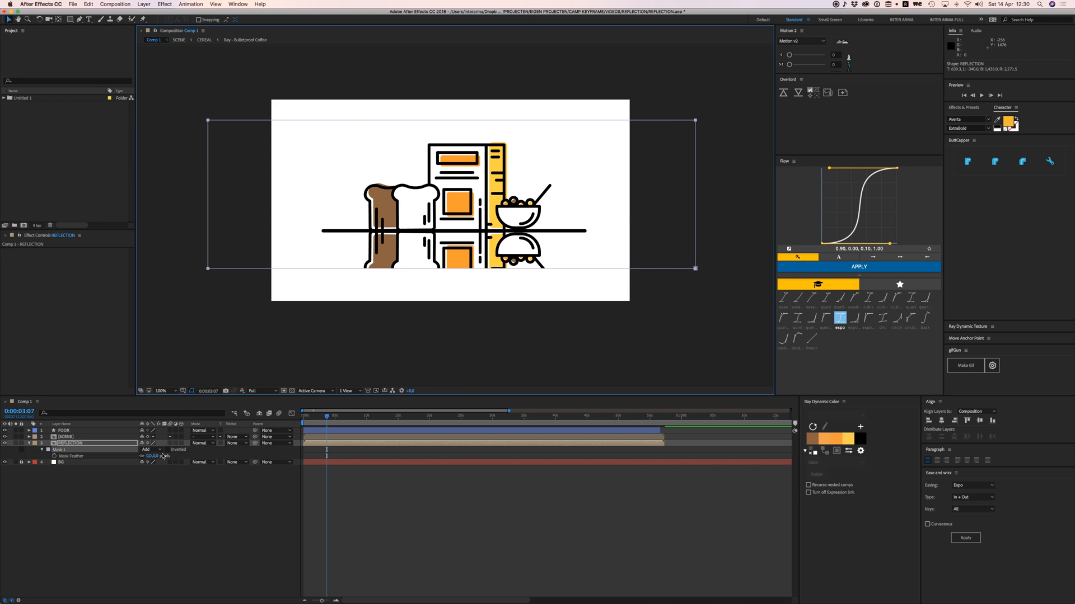
left_click_drag(155, 456, 161, 452)
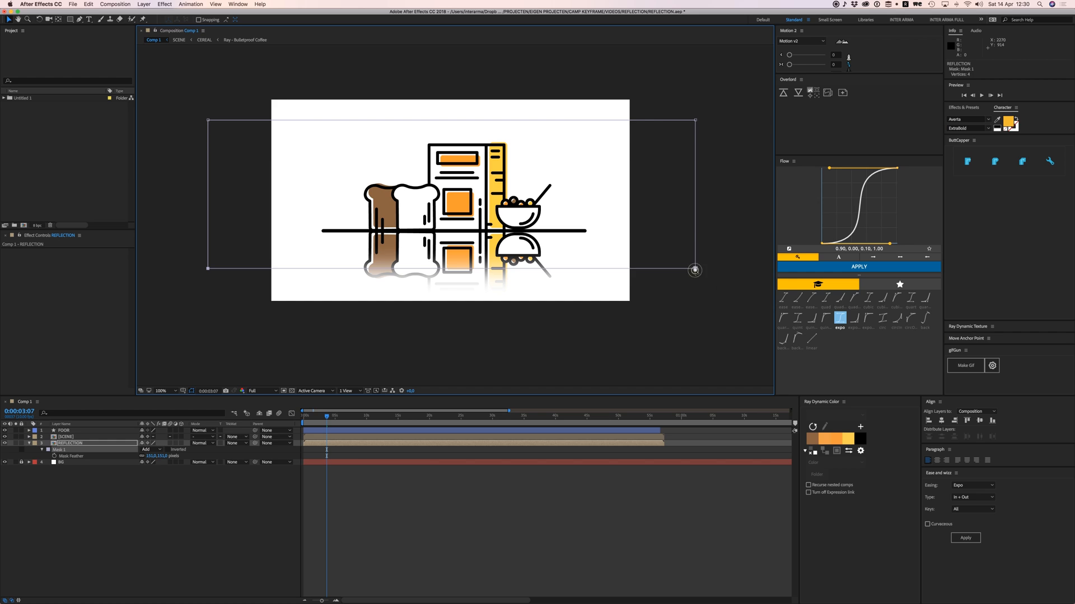
left_click_drag(694, 269, 694, 278)
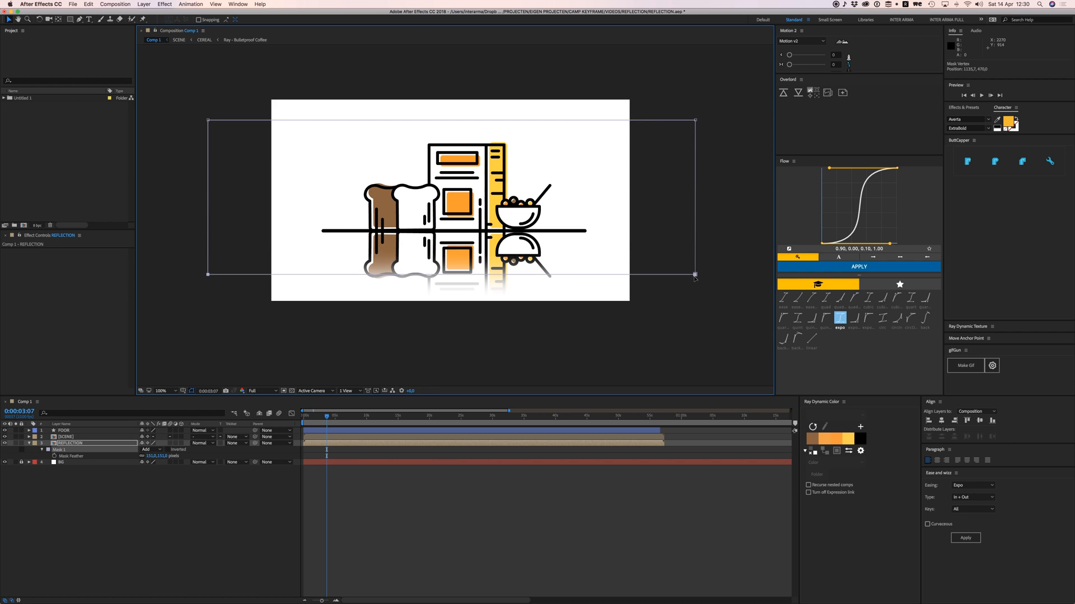
left_click_drag(694, 275, 694, 251)
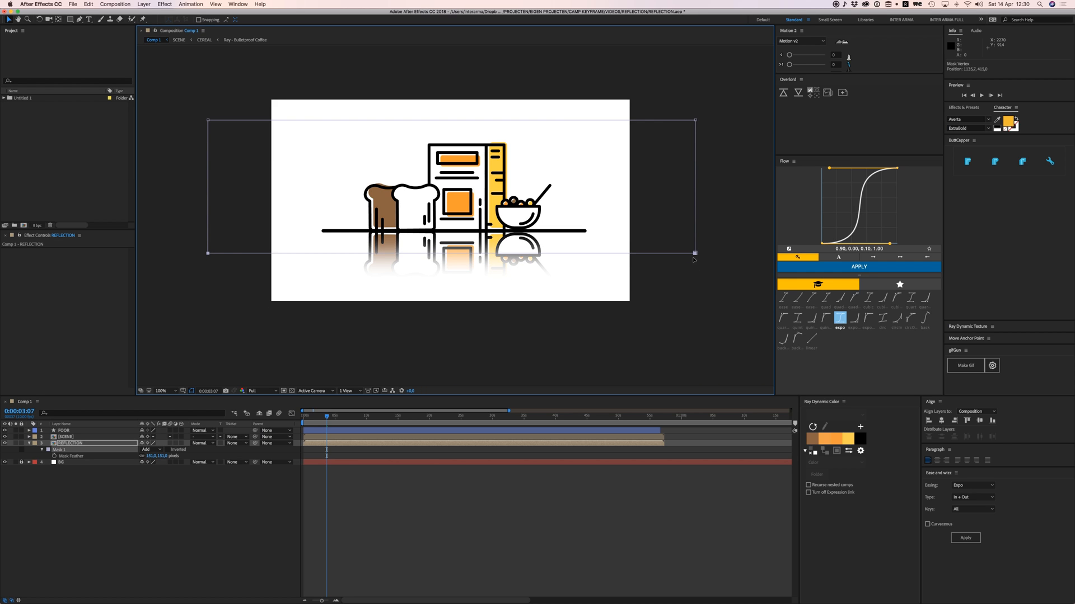
left_click_drag(694, 253, 694, 245)
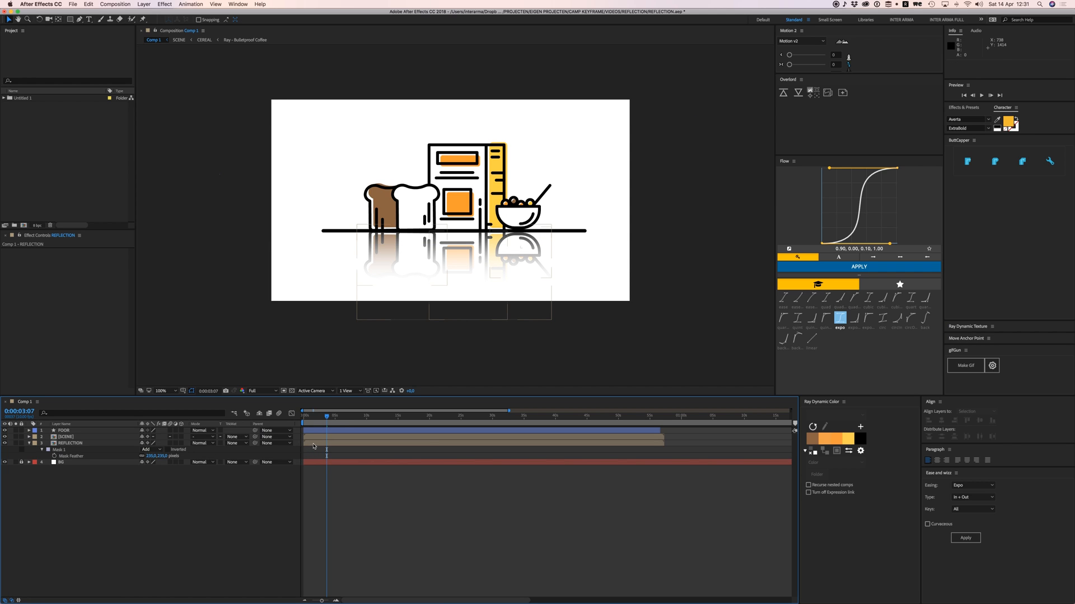
Step: Reveal the REFLECTION layer's Opacity and open its 100% value for editing
left_click(69, 443)
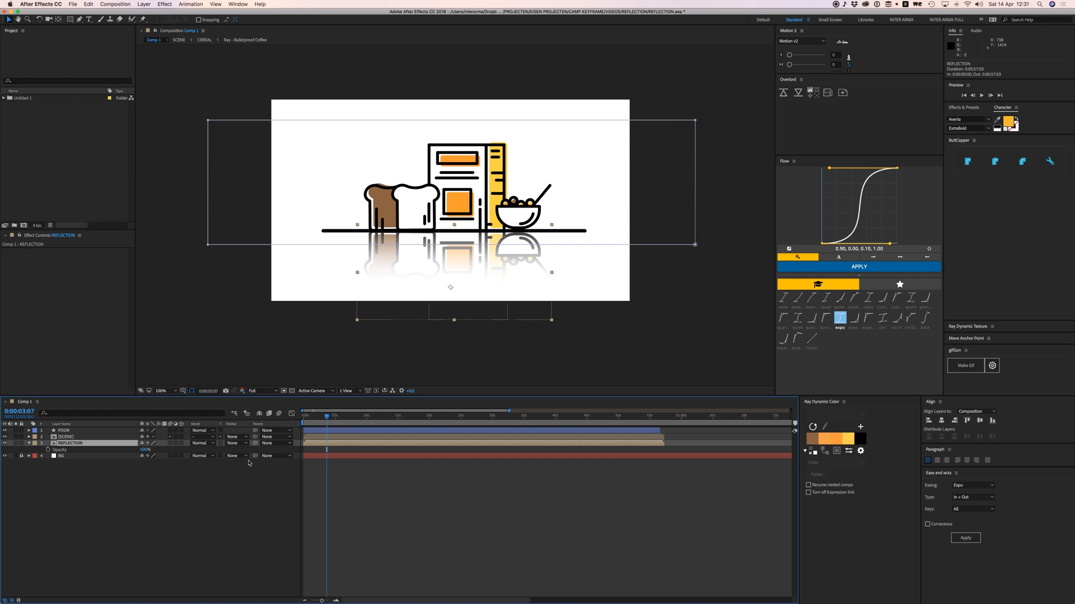
double_click(146, 450)
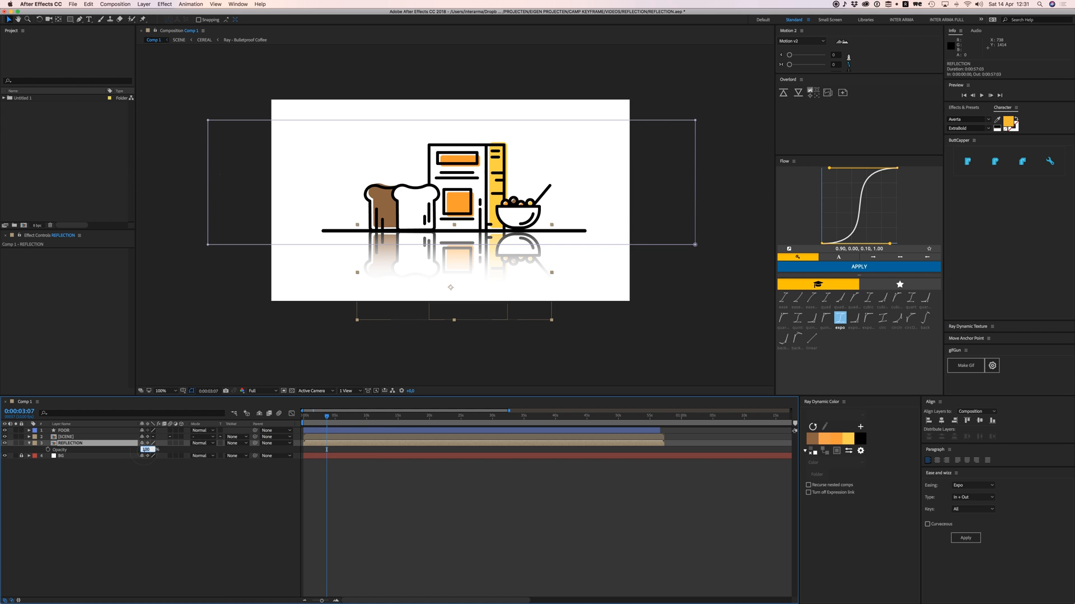